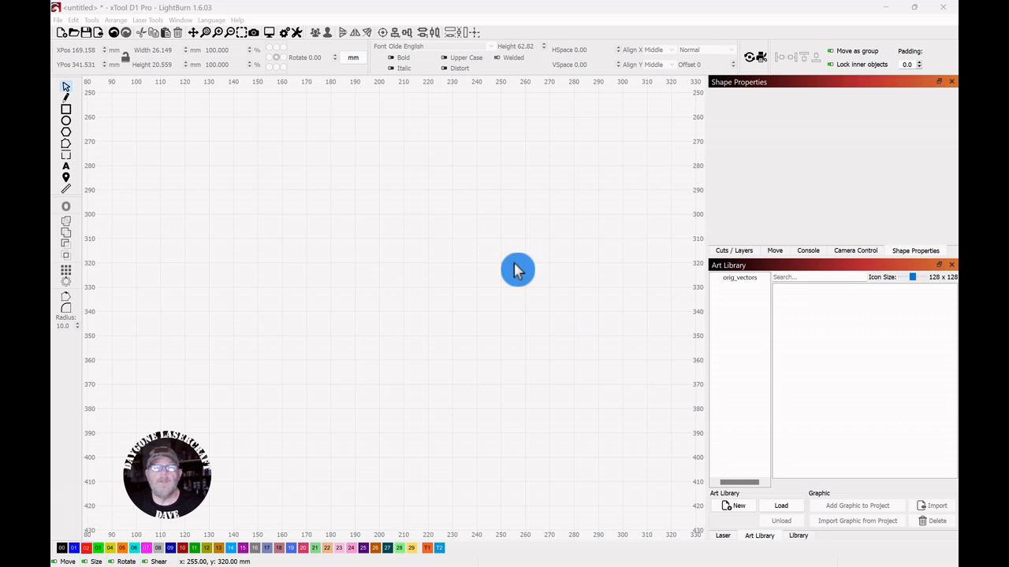
mouse_move(517, 255)
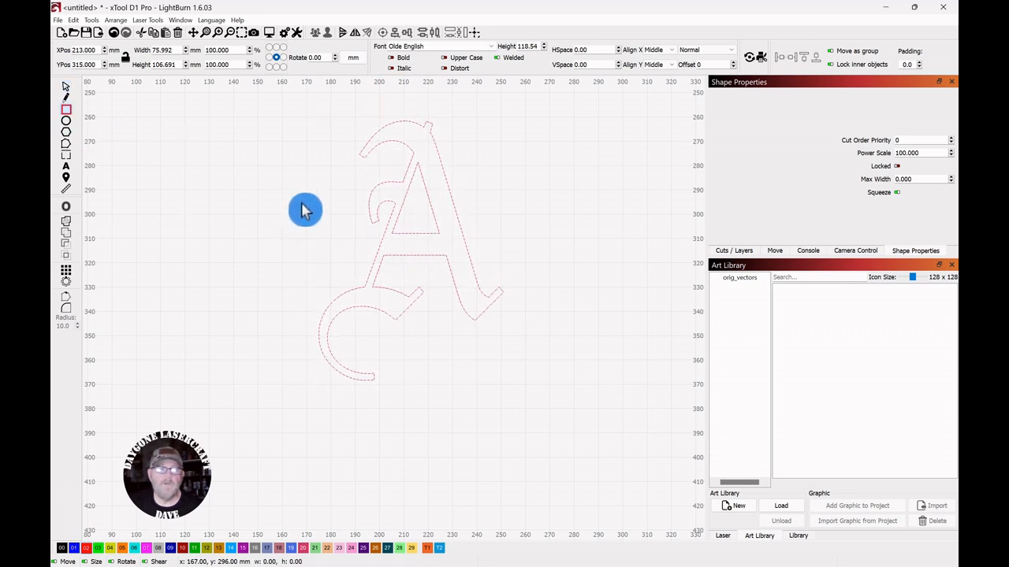
Draw a rectangle about 109 x 23 mm across the middle of the letter A
drag(305, 206, 574, 264)
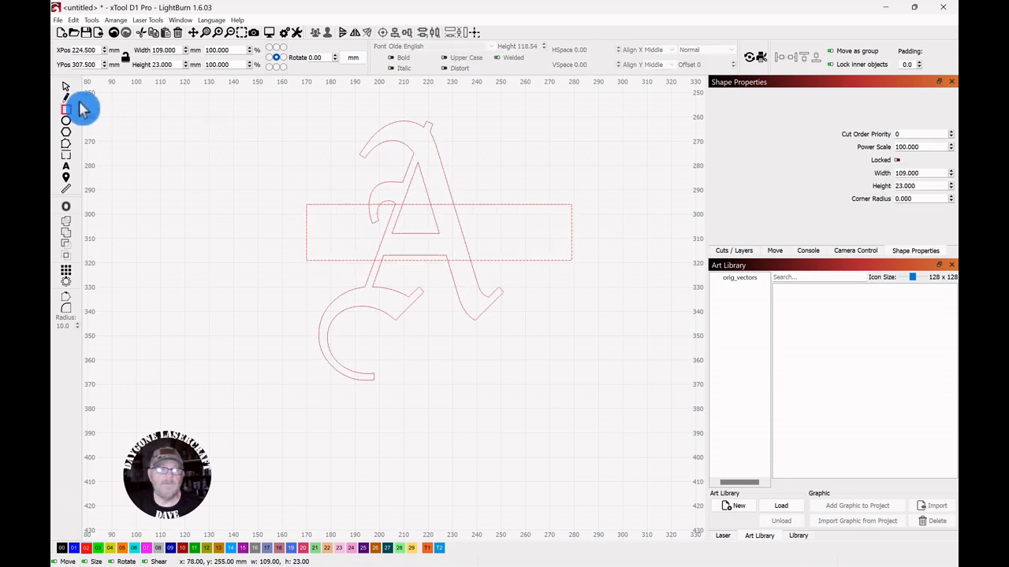
click(438, 232)
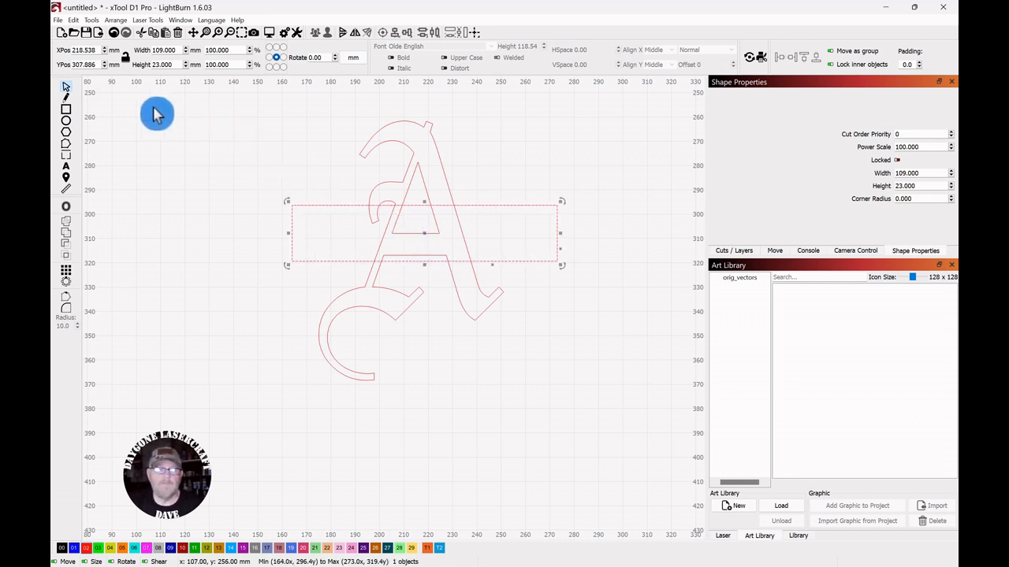
mouse_move(561, 161)
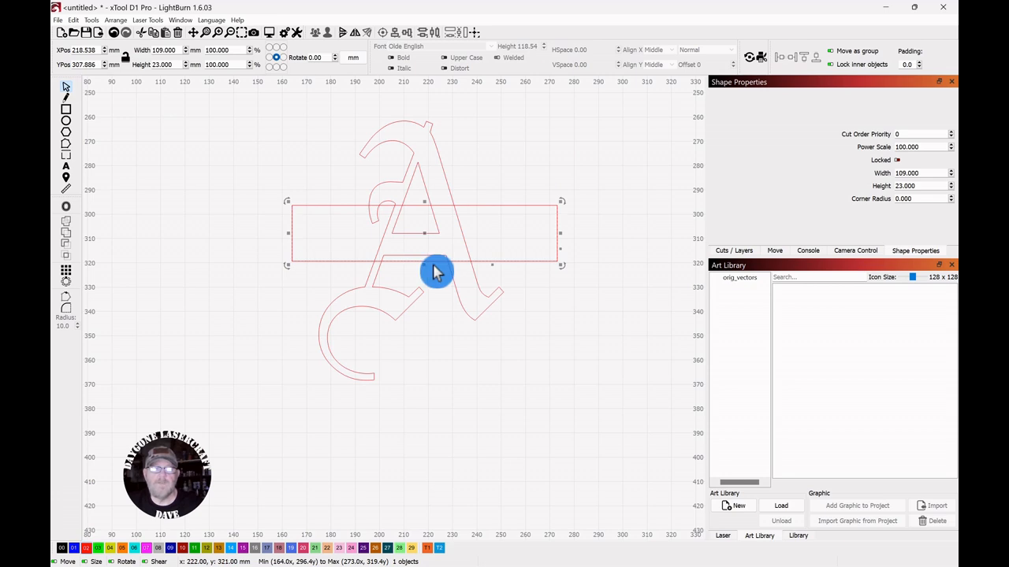
Shrink rectangle copies into thin 109 x 3.3 mm bars along the top and bottom edges
drag(425, 265, 428, 221)
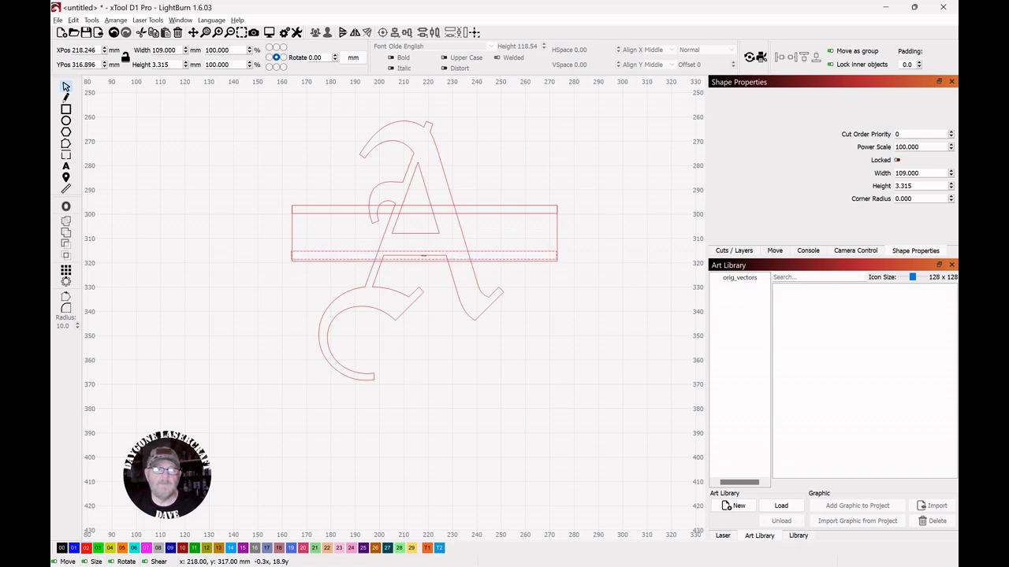
click(323, 123)
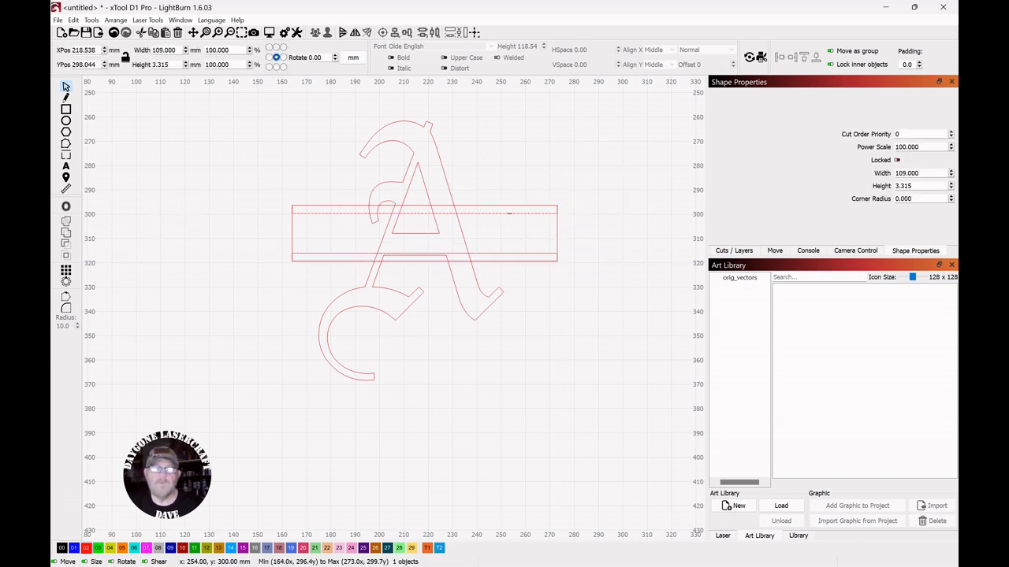
click(518, 246)
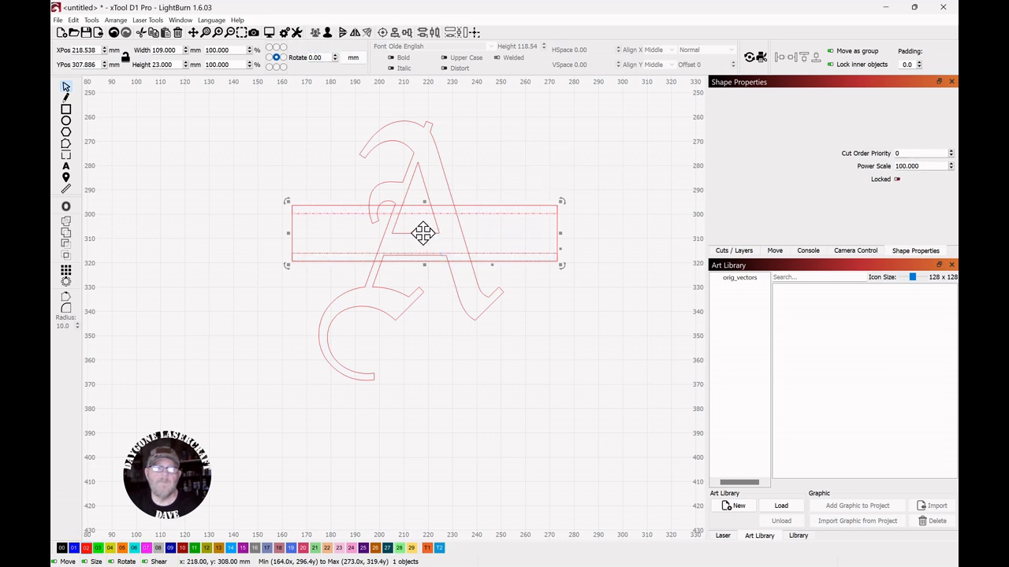
Subtract the rectangle from the A, then lay the two thin bars back across the gap
drag(424, 233, 706, 372)
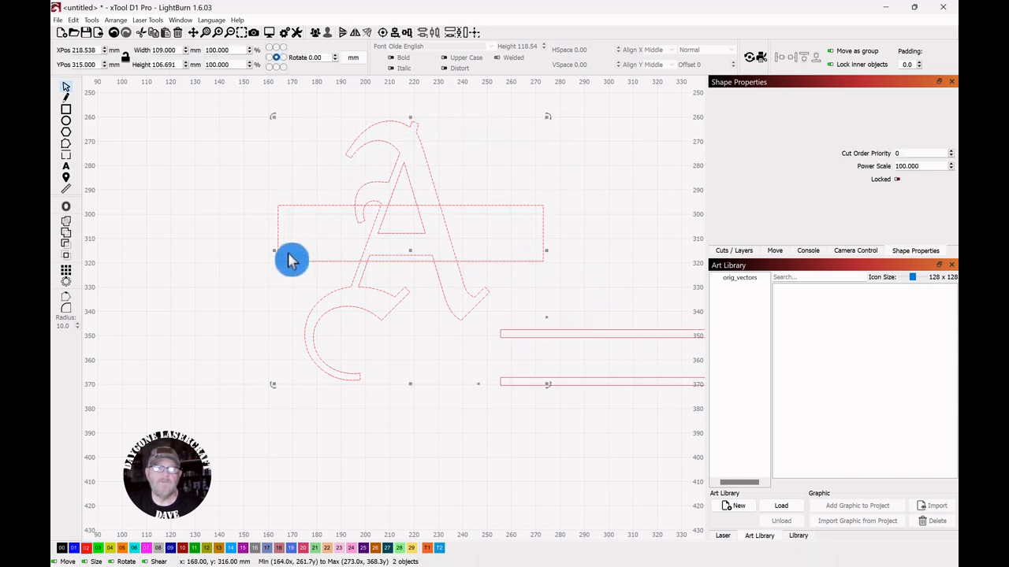
mouse_move(66, 258)
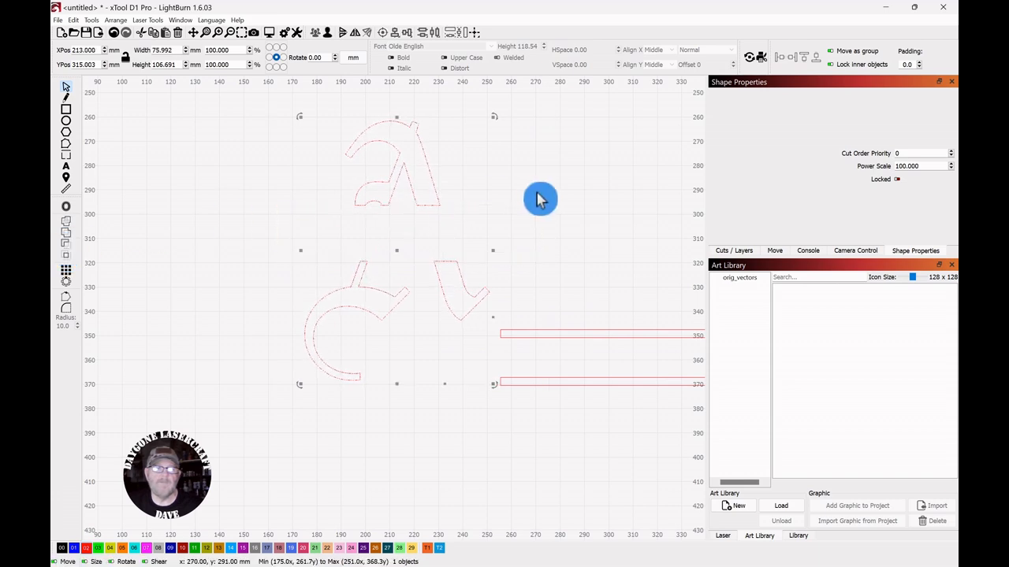
drag(538, 199, 630, 376)
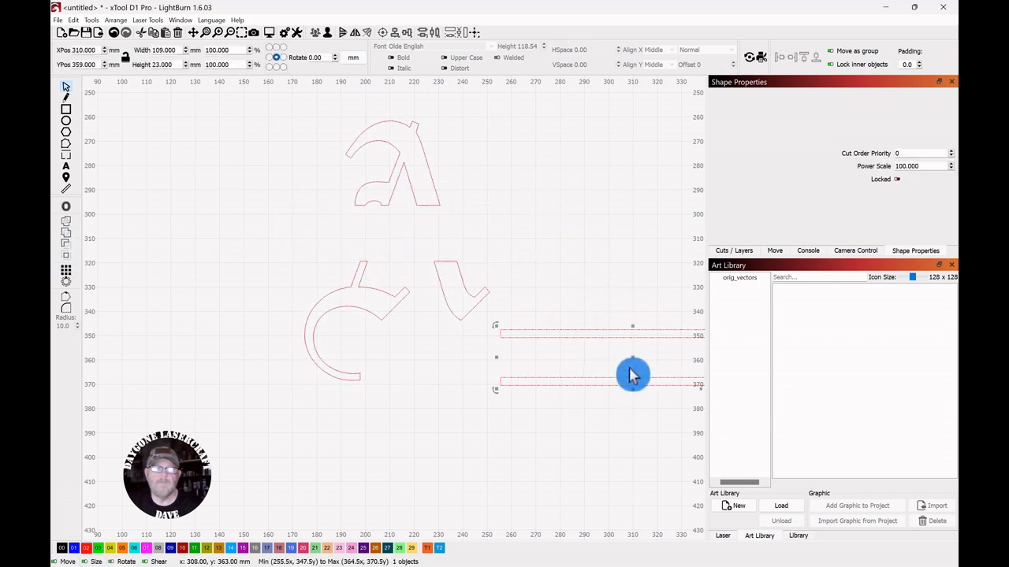
drag(632, 375, 406, 237)
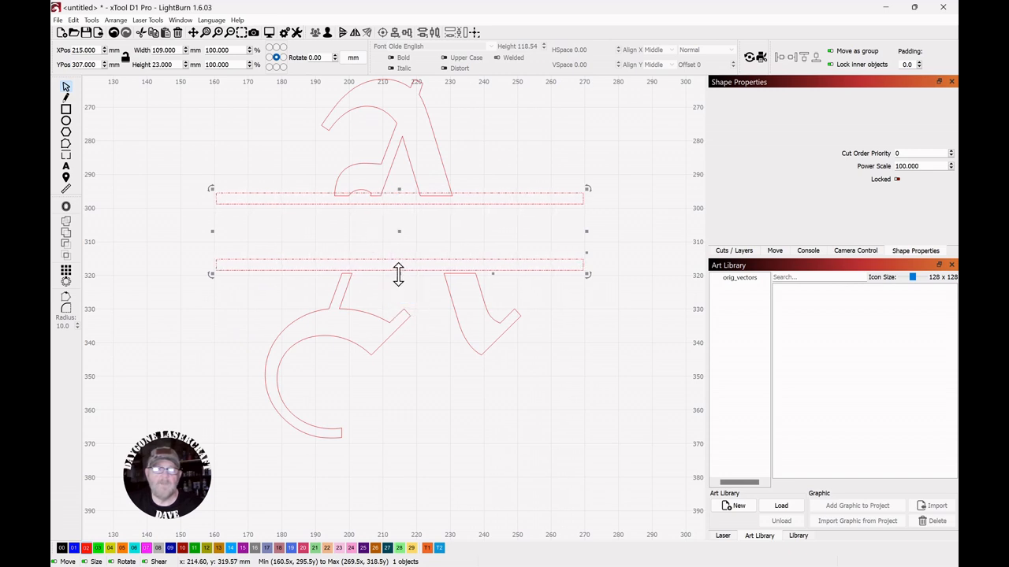
drag(397, 274, 397, 280)
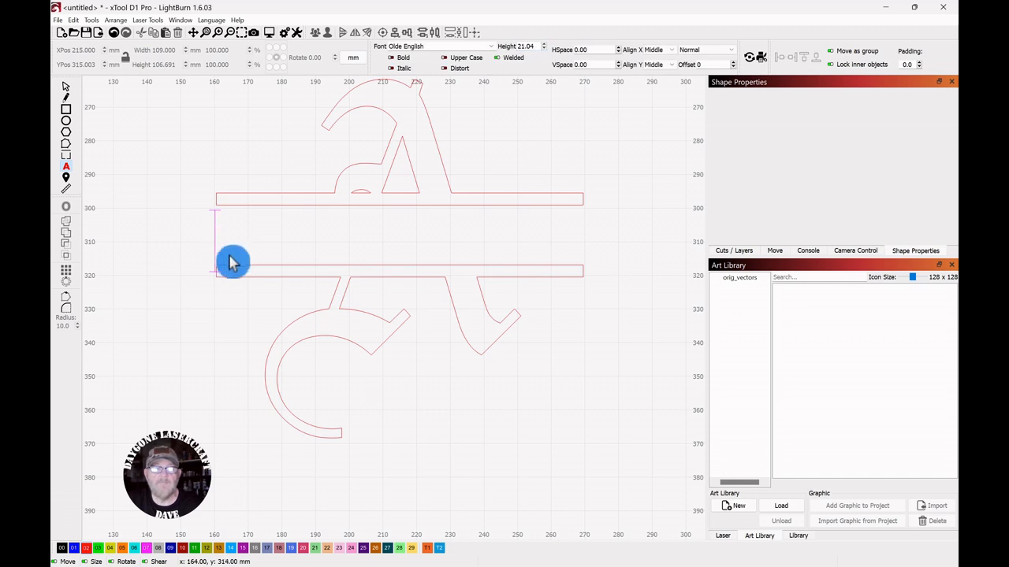
mouse_move(555, 160)
text(Alexander)
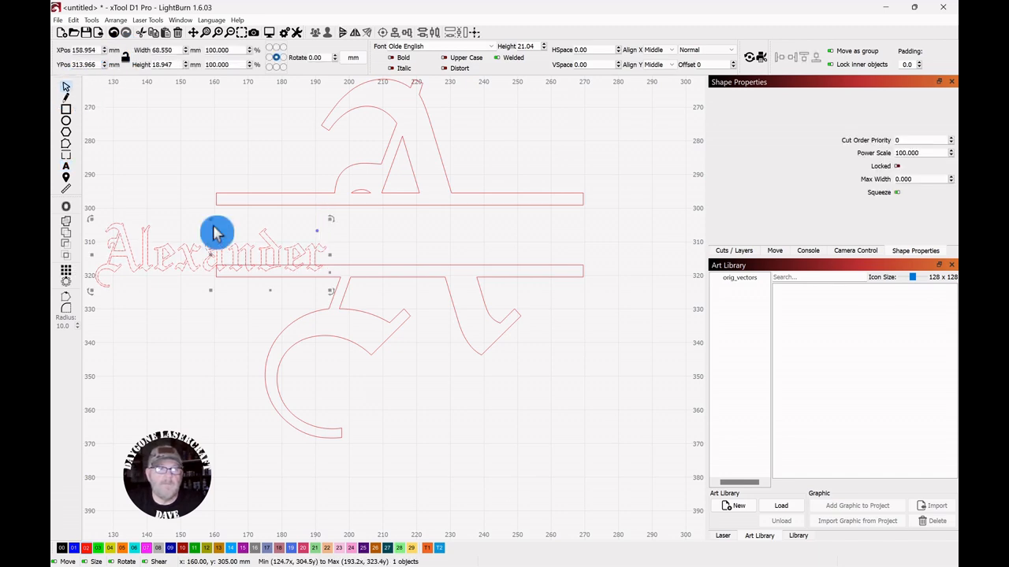
Place 'Alexander' between the bars and stretch it wider to fill the band
drag(218, 233, 375, 243)
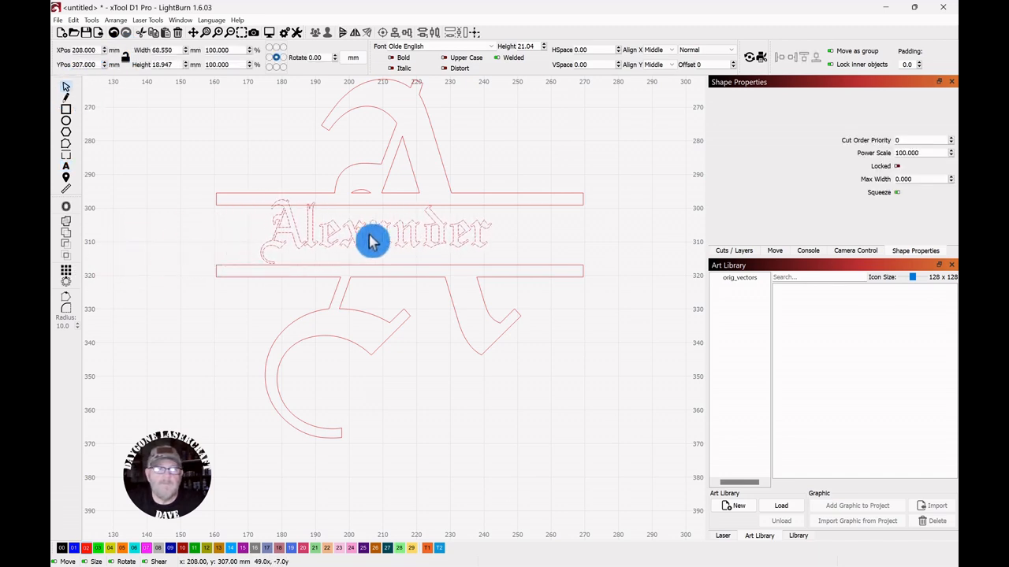
click(371, 230)
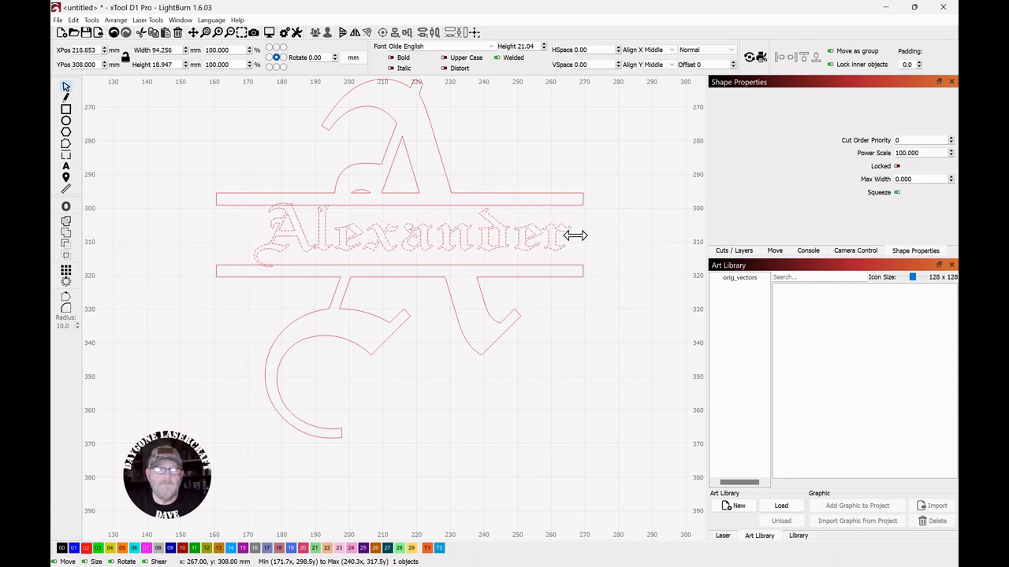
drag(575, 235, 402, 243)
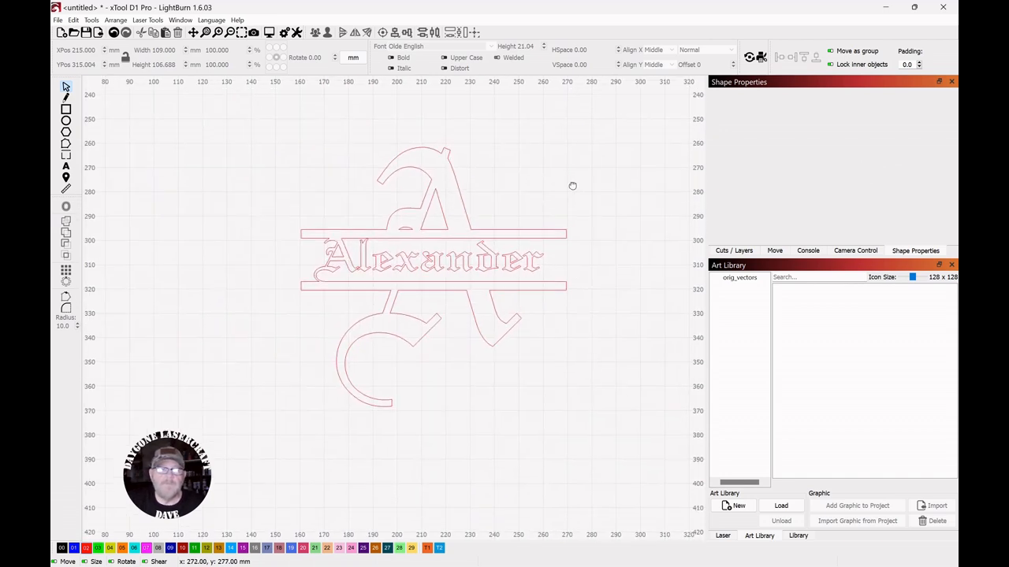
mouse_move(576, 181)
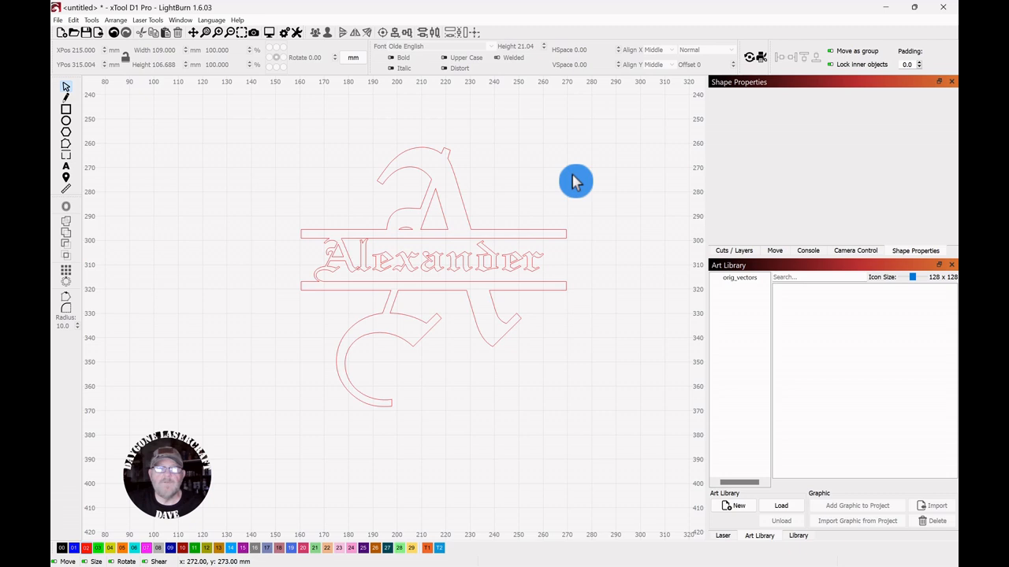
mouse_move(561, 171)
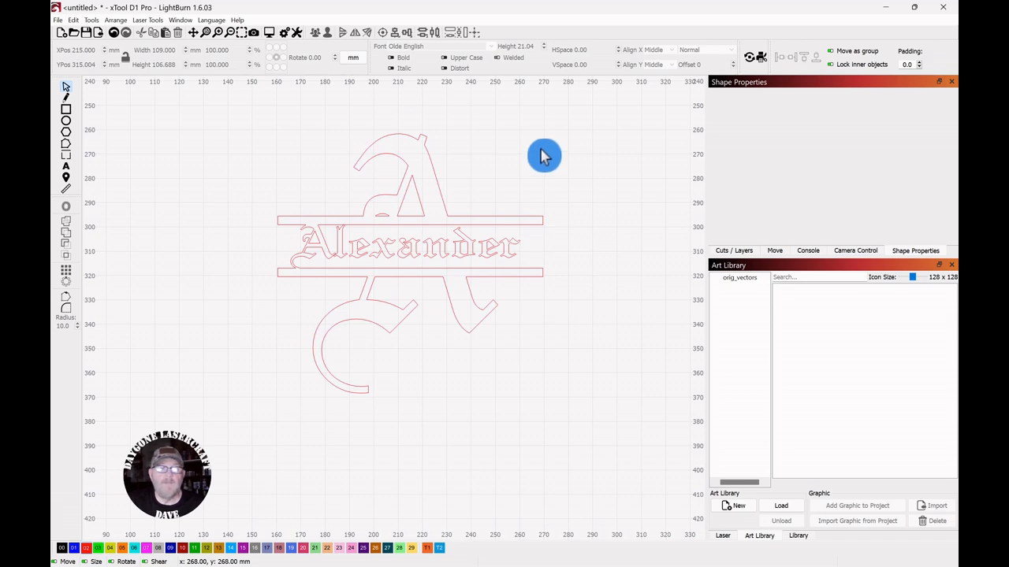
mouse_move(546, 155)
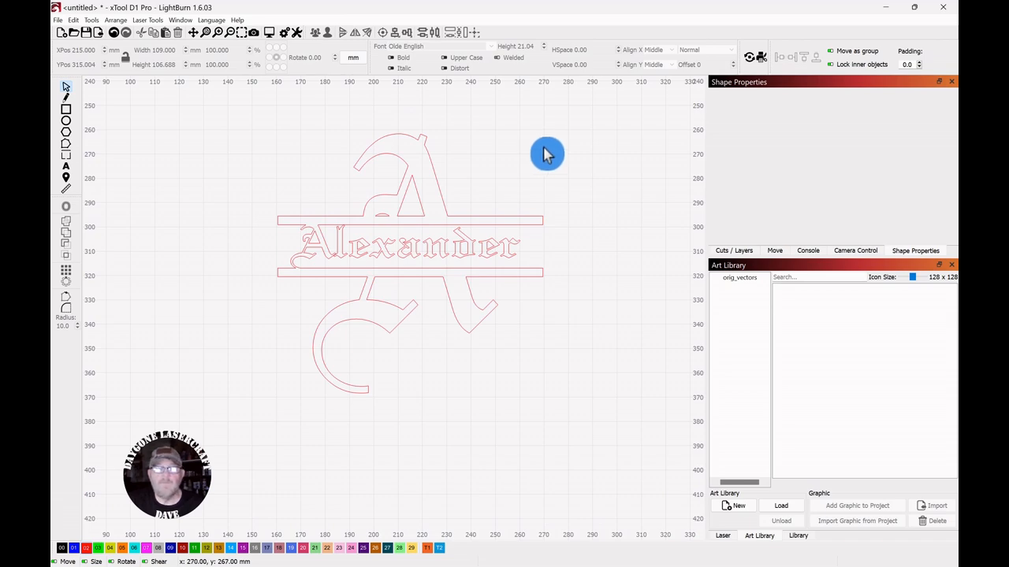